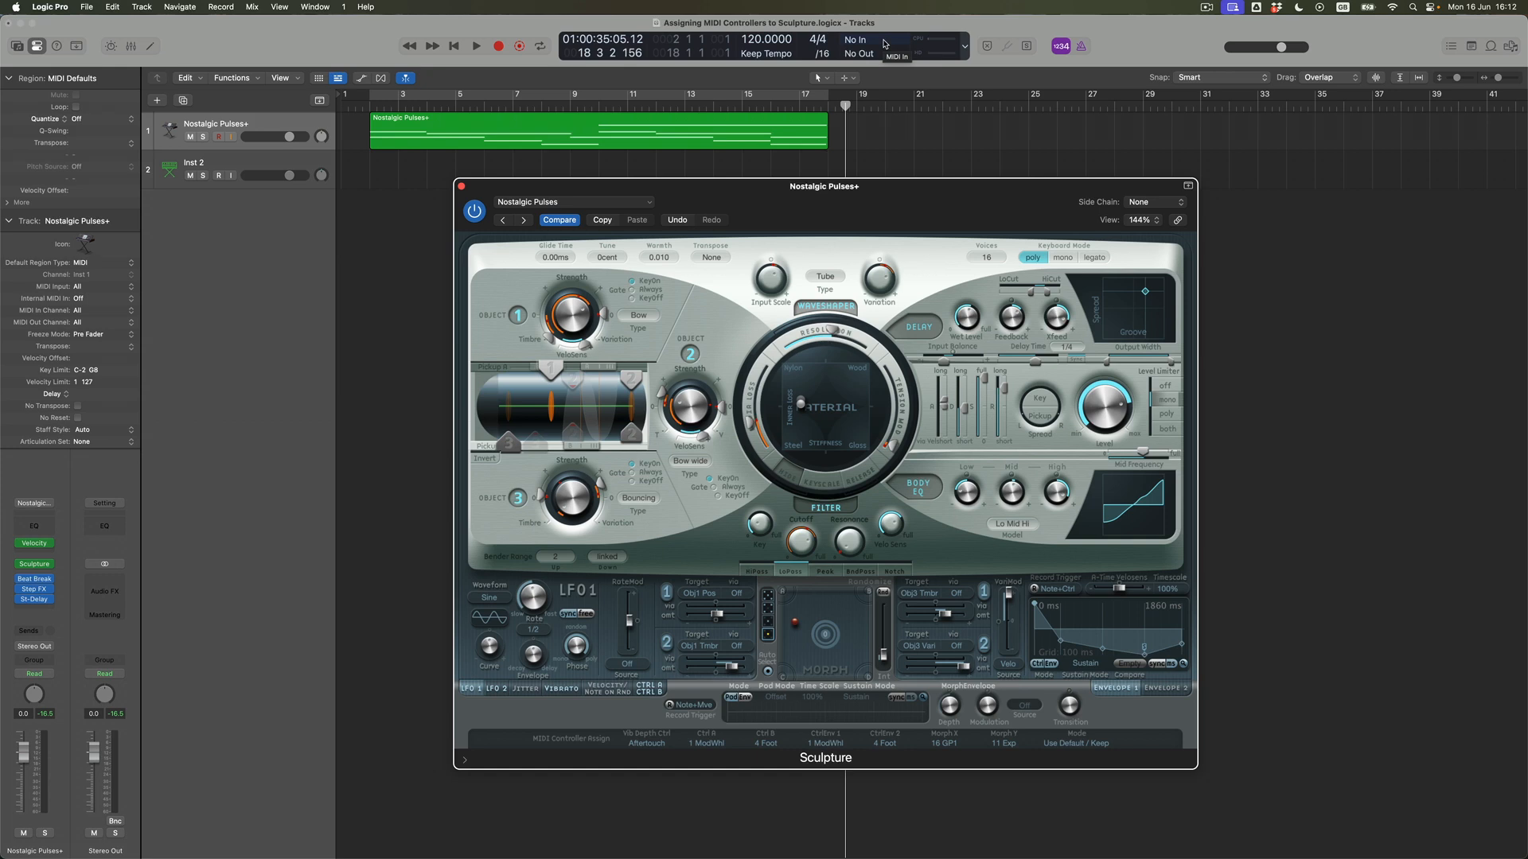
pyautogui.moveTo(945, 786)
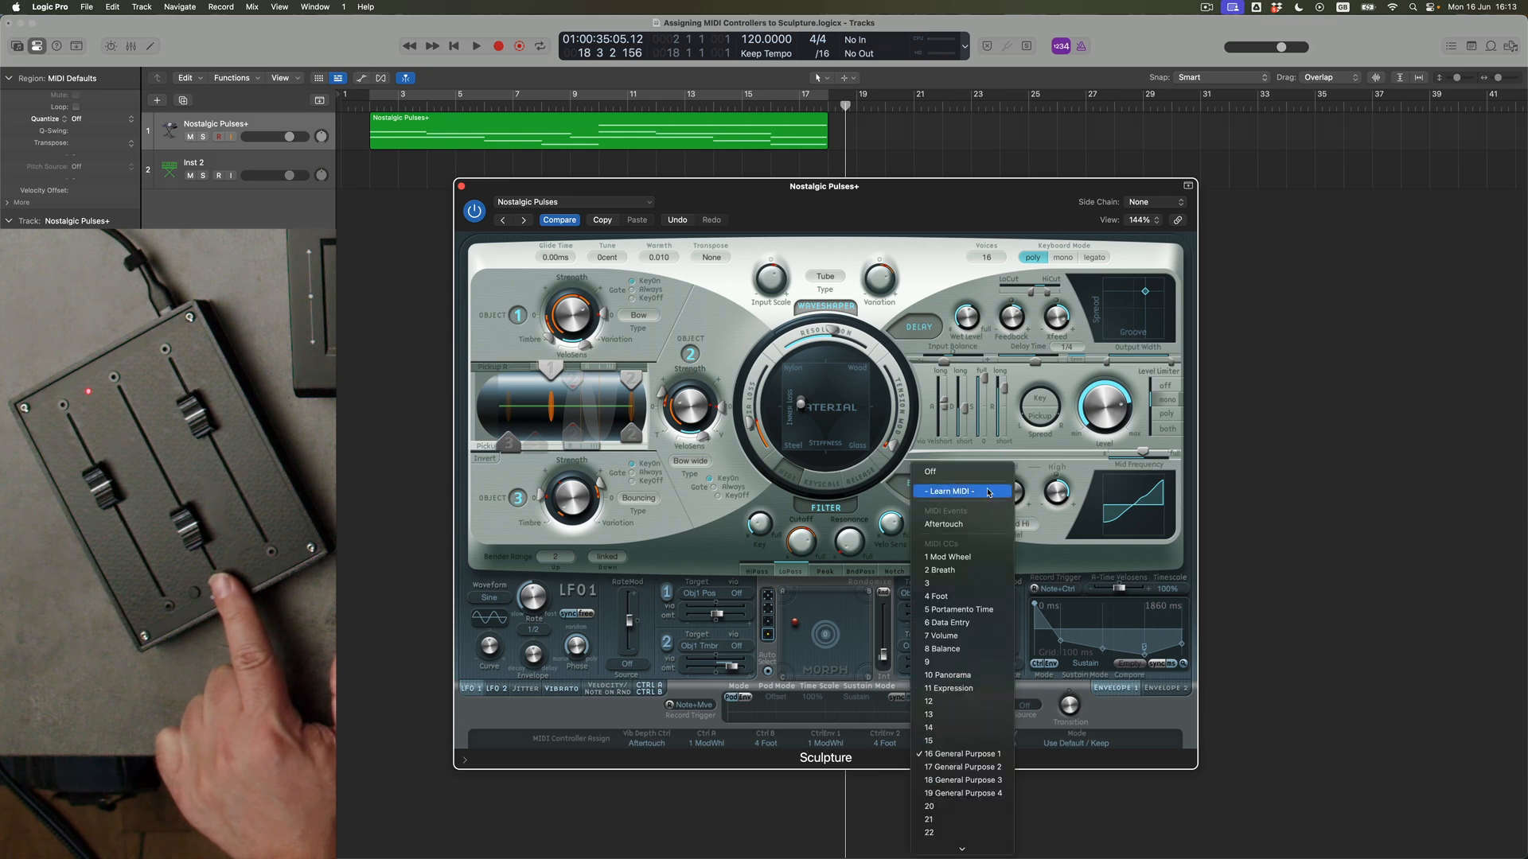
# Assign Sculpture's Morph X to the hardware fader via Learn MIDI
pyautogui.click(958, 492)
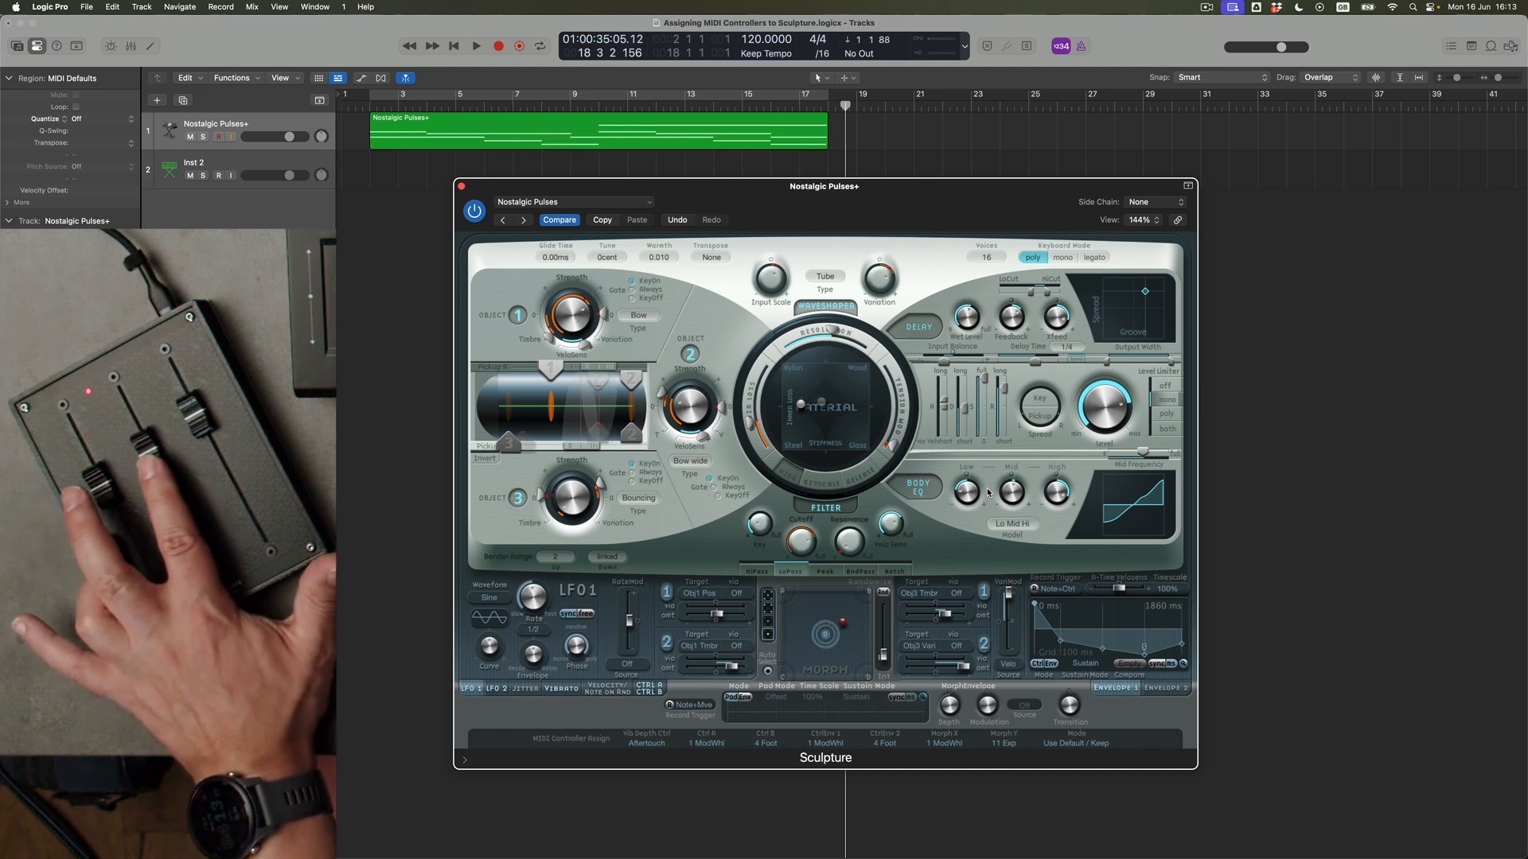
pyautogui.moveTo(967, 775)
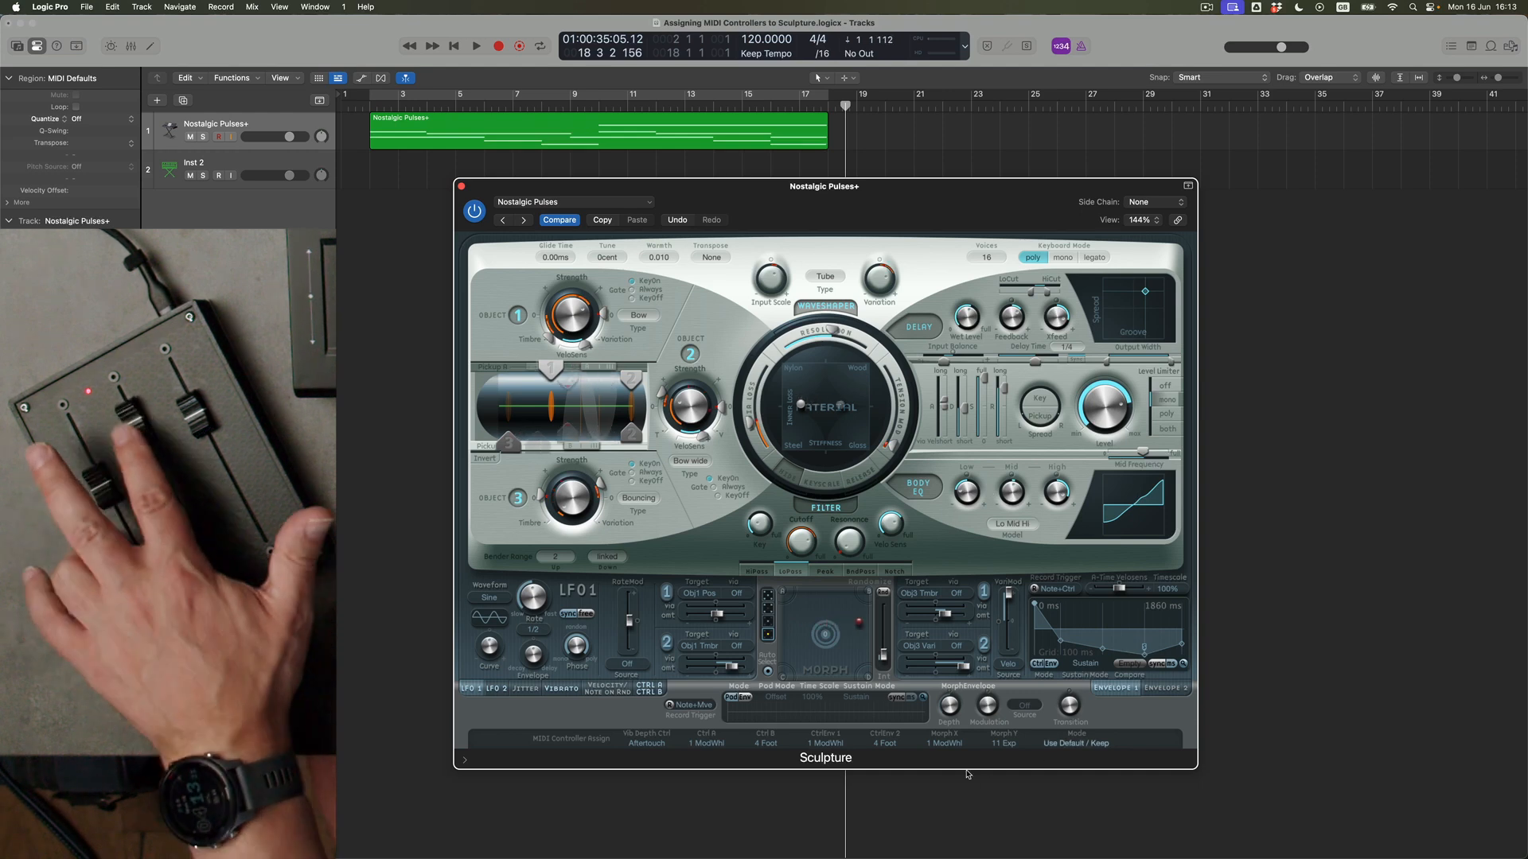